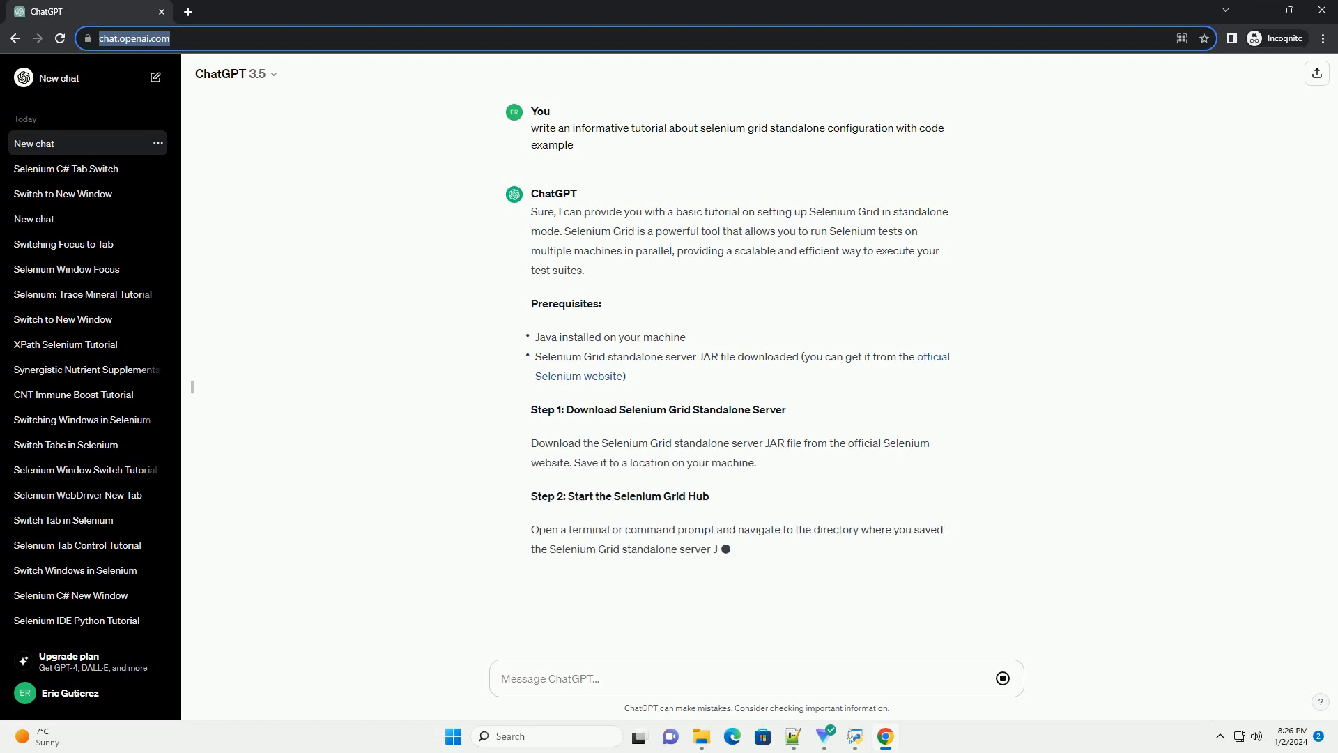
{"action": "scroll", "scroll_direction": "down", "scroll_amount": 3}
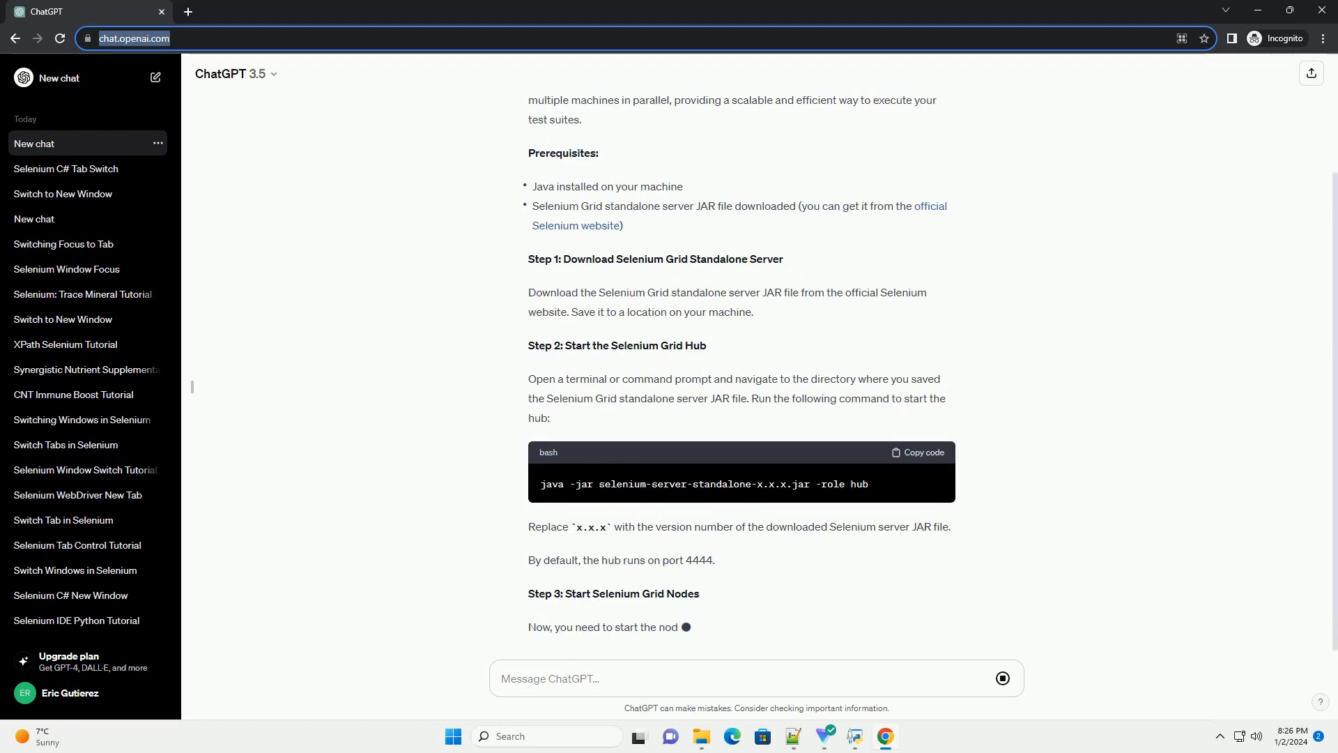
{"action": "scroll", "scroll_direction": "down", "scroll_amount": 3}
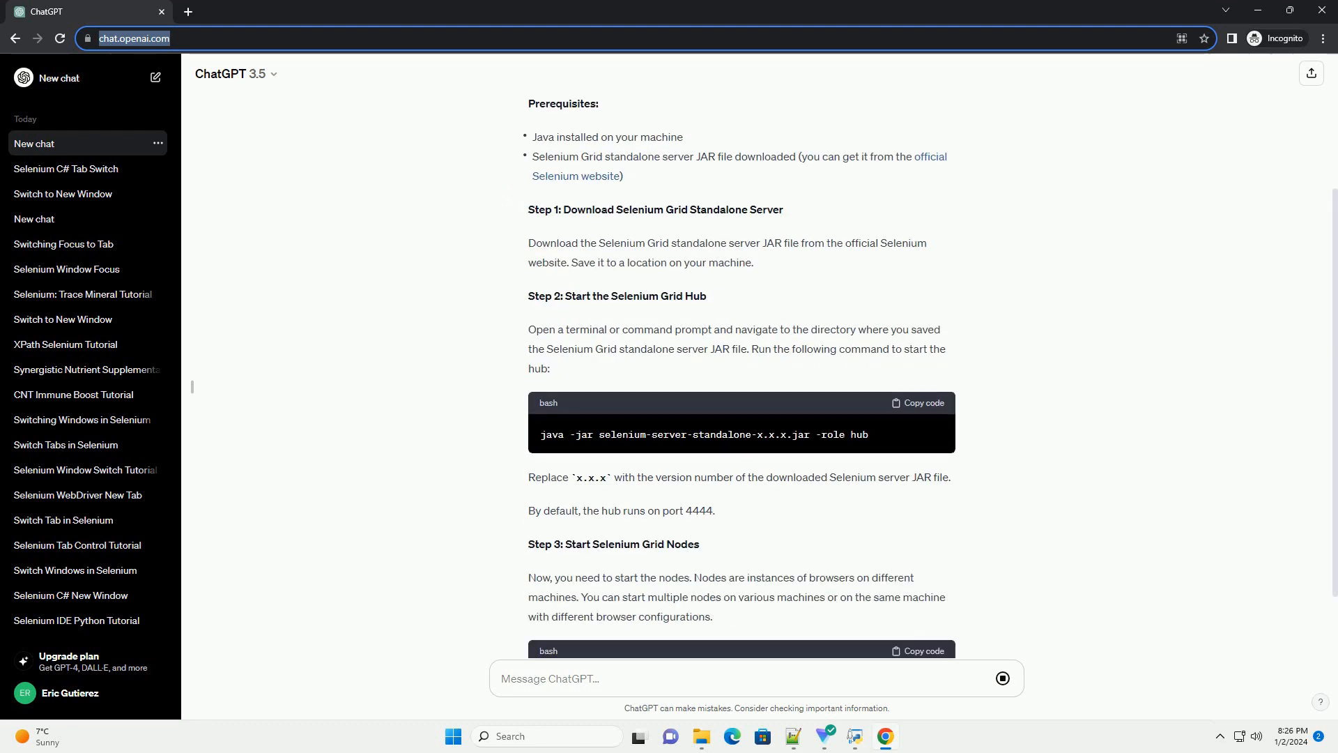
{"action": "scroll", "scroll_direction": "down", "scroll_amount": 3}
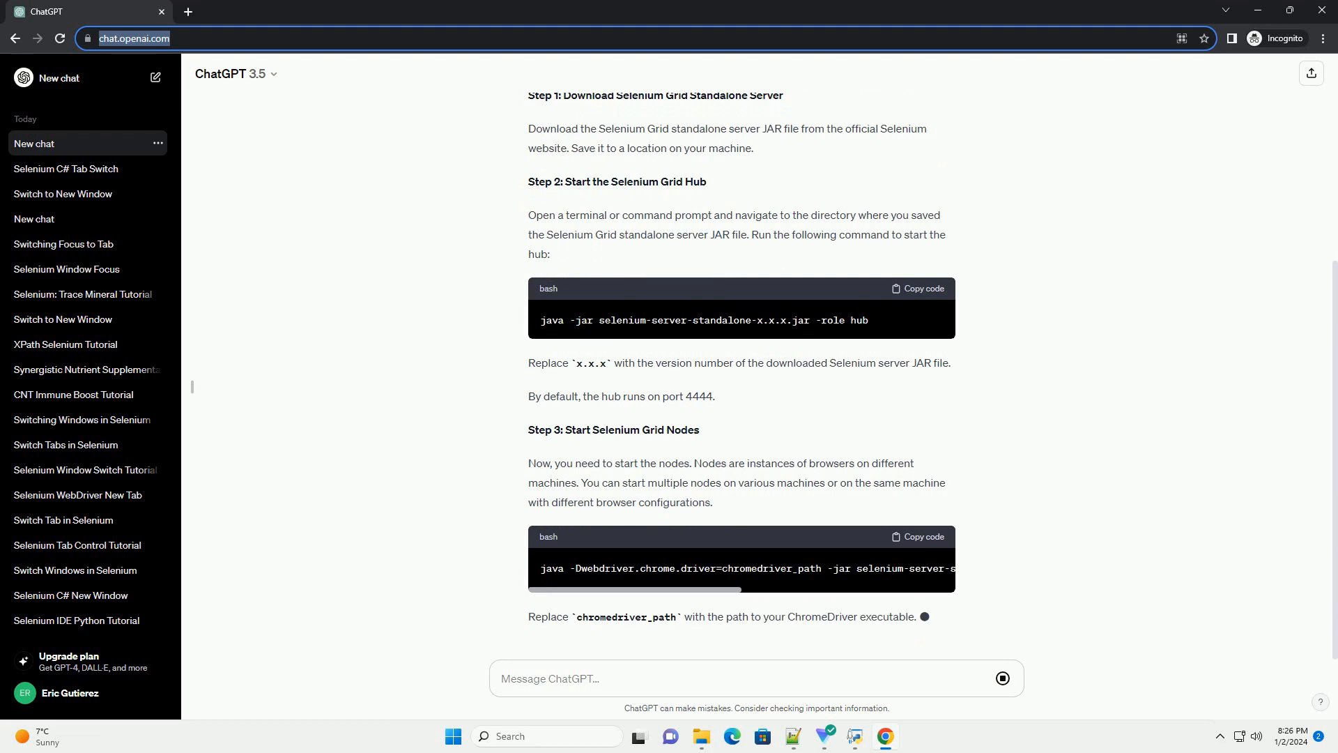
{"action": "scroll", "scroll_direction": "down", "scroll_amount": 3}
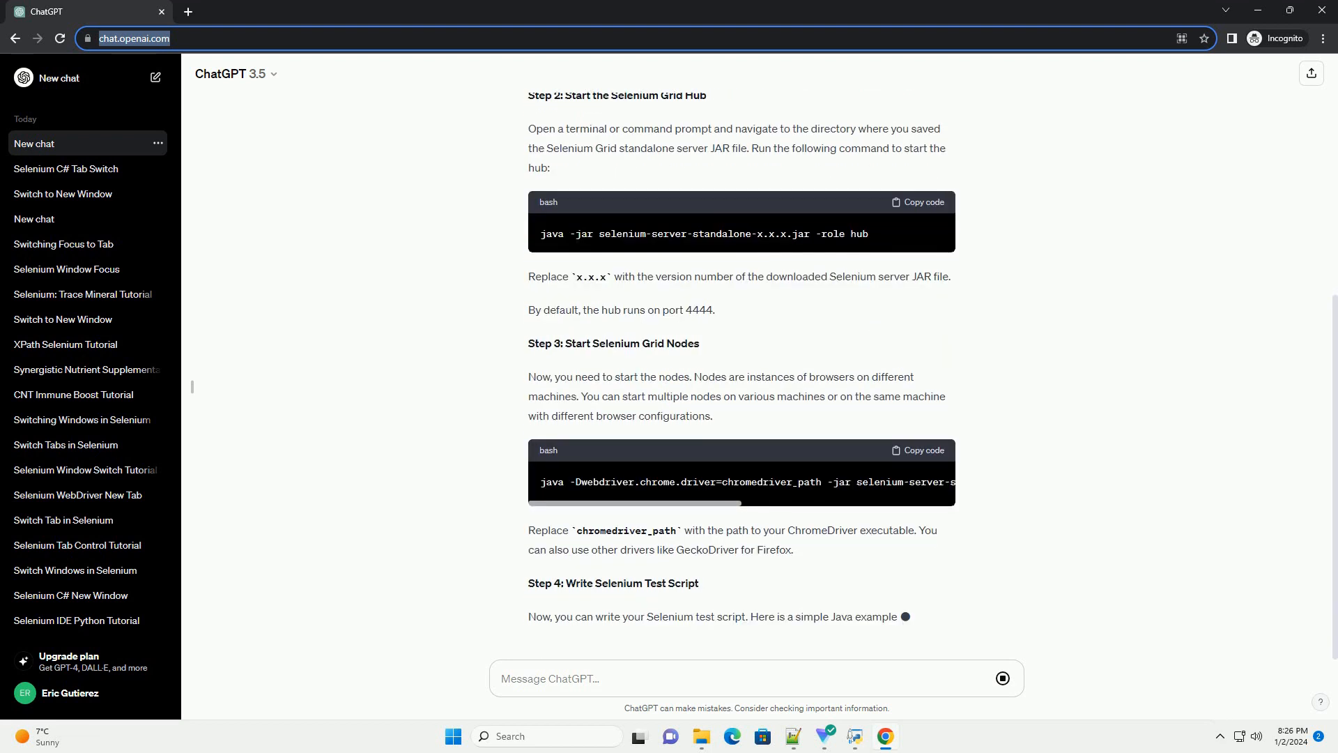
{"action": "scroll", "scroll_direction": "down", "scroll_amount": 3}
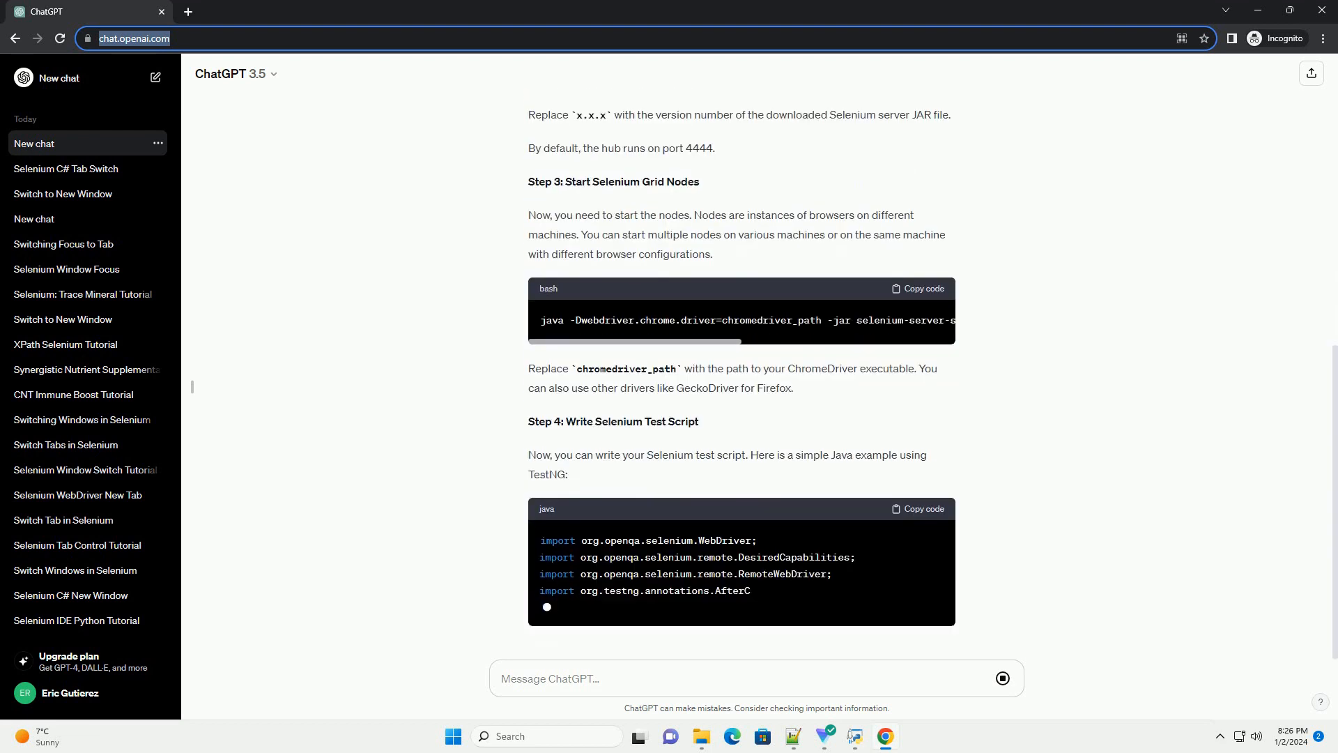
{"action": "scroll", "scroll_direction": "down", "scroll_amount": 3}
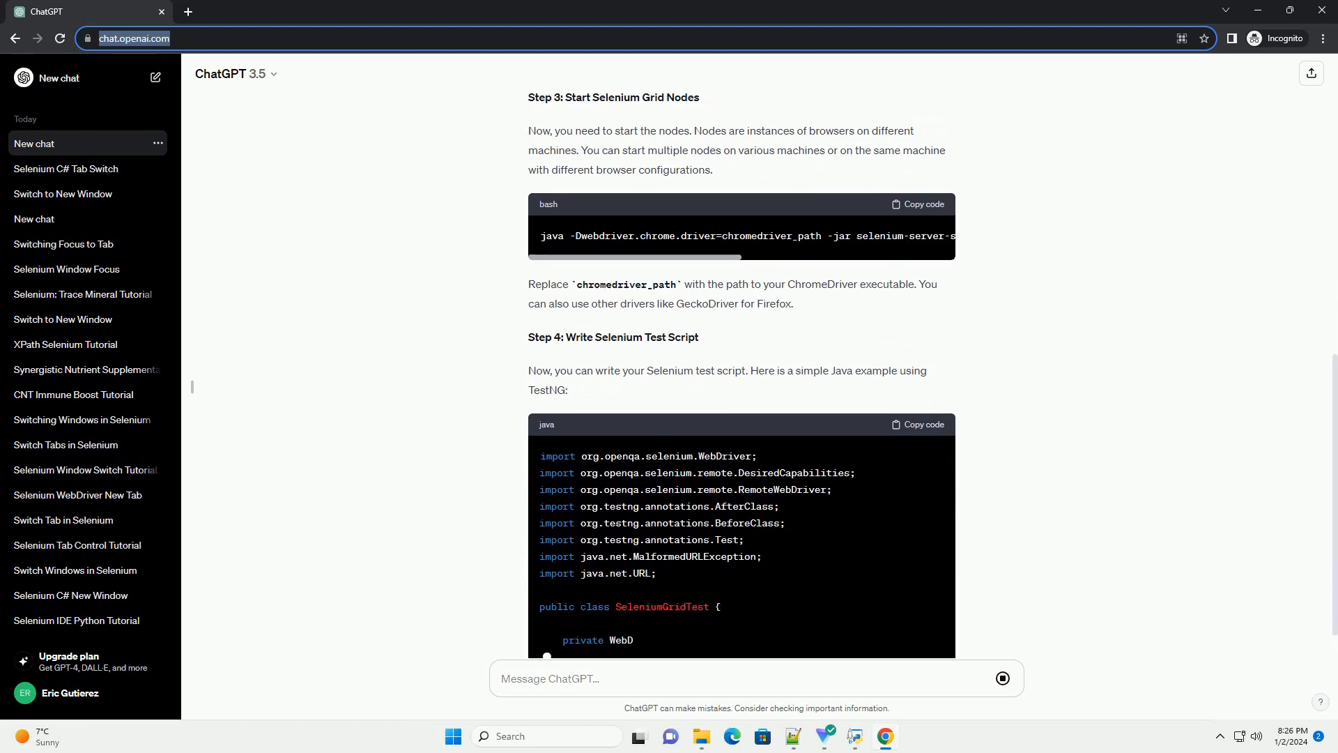
{"action": "scroll", "scroll_direction": "down", "scroll_amount": 3}
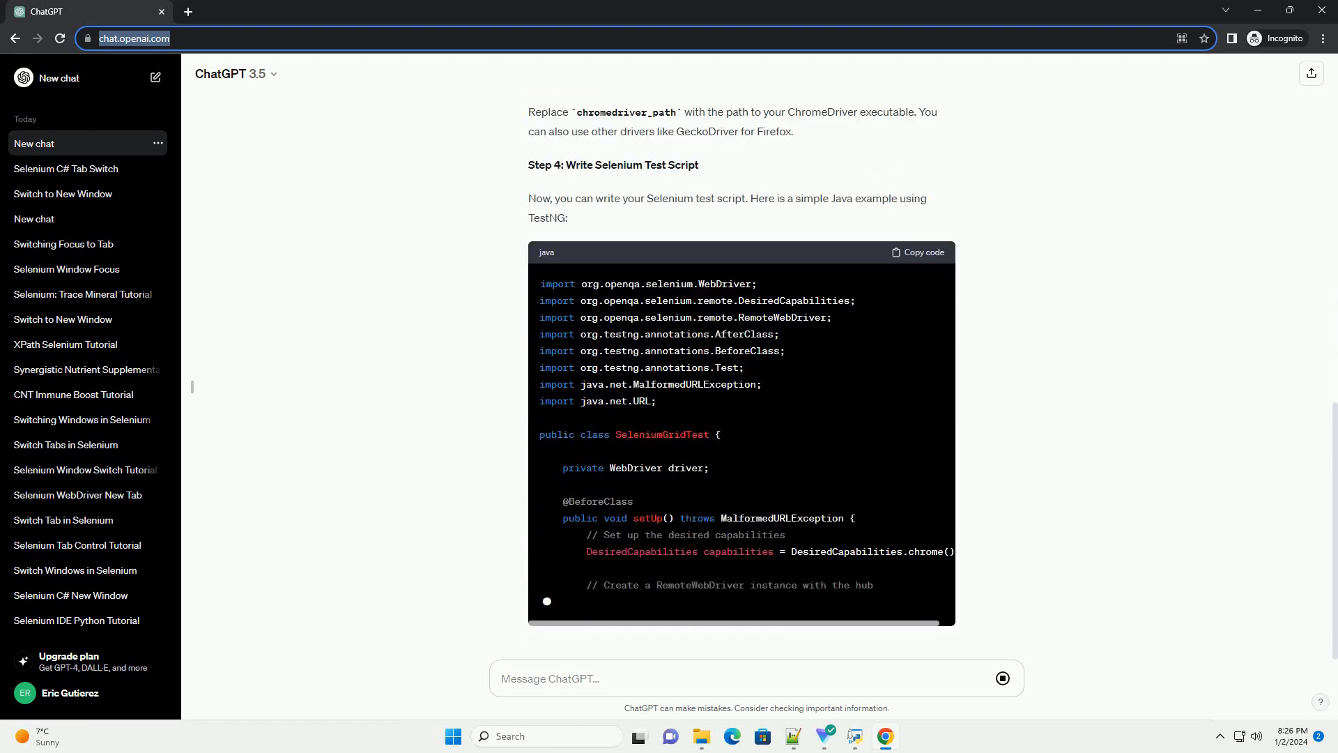
{"action": "scroll", "scroll_direction": "down", "scroll_amount": 3}
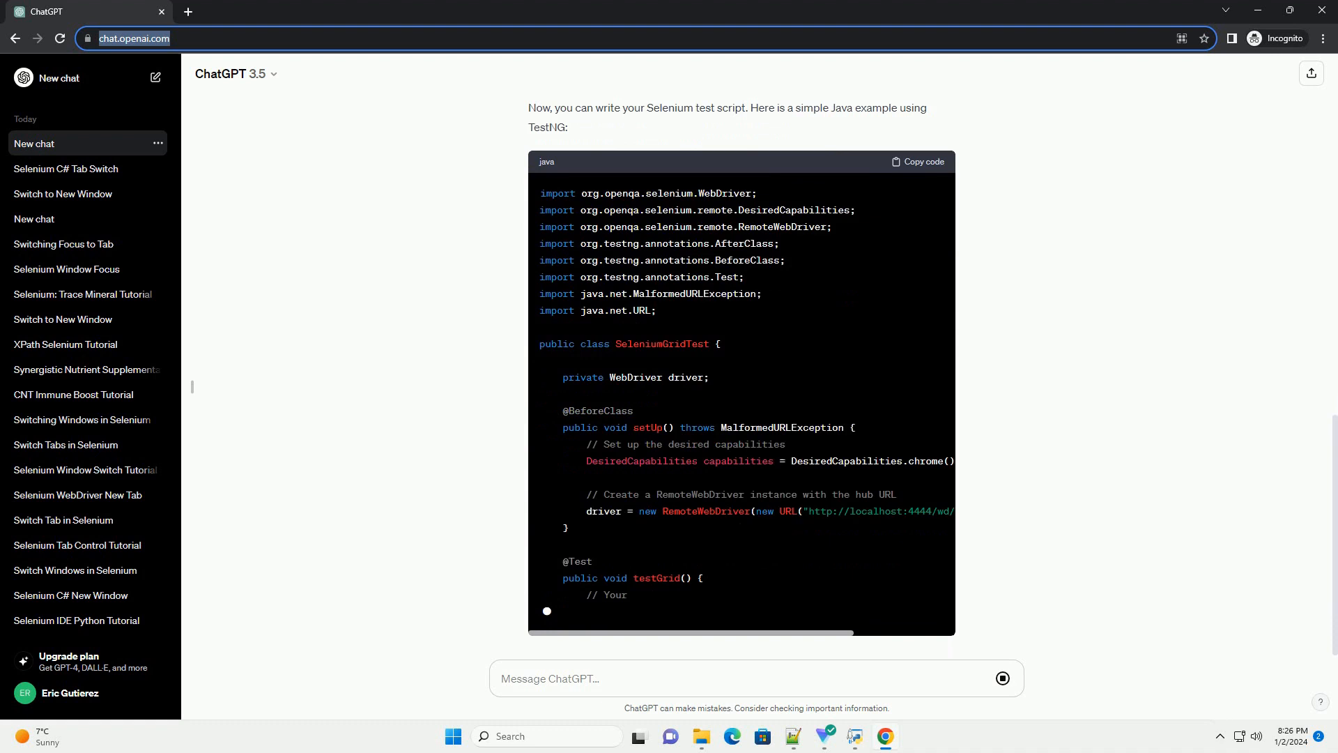
{"action": "scroll", "scroll_direction": "down", "scroll_amount": 3}
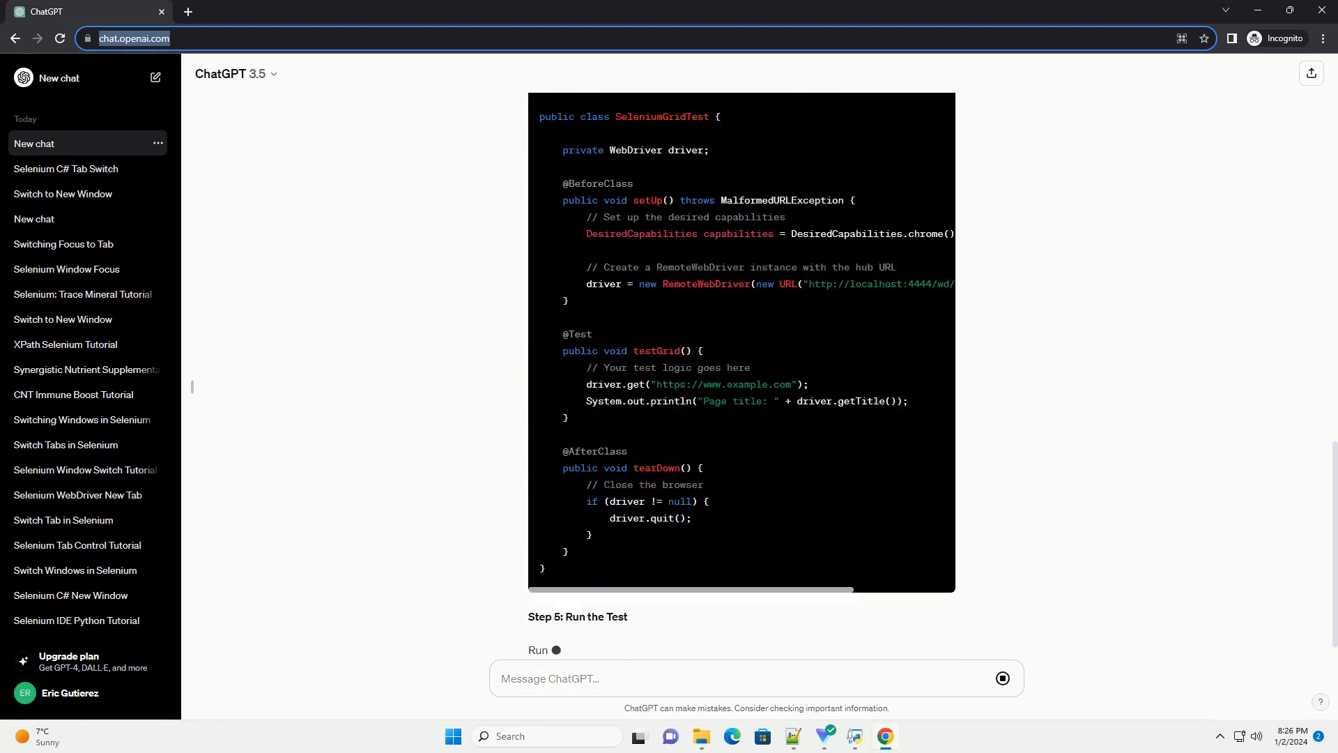
{"action": "scroll", "scroll_direction": "down", "scroll_amount": 3}
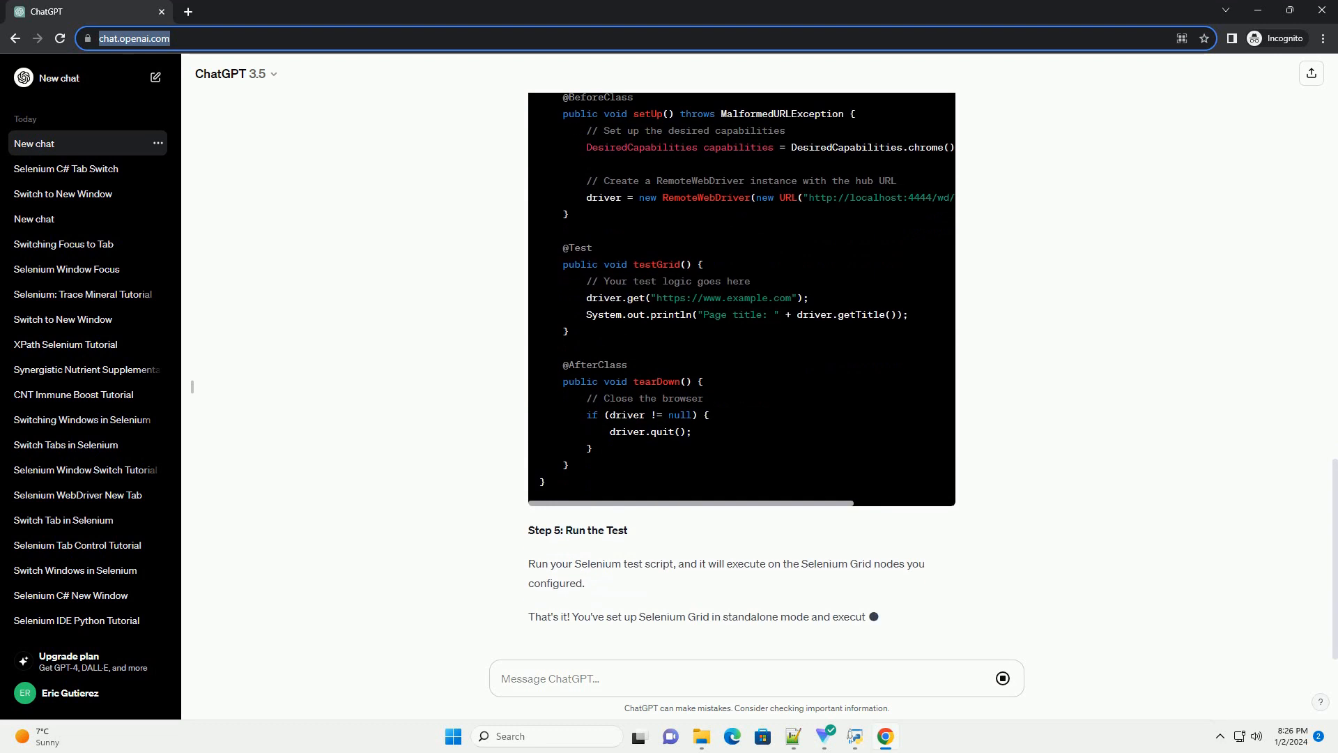
{"action": "scroll", "scroll_direction": "down", "scroll_amount": 3}
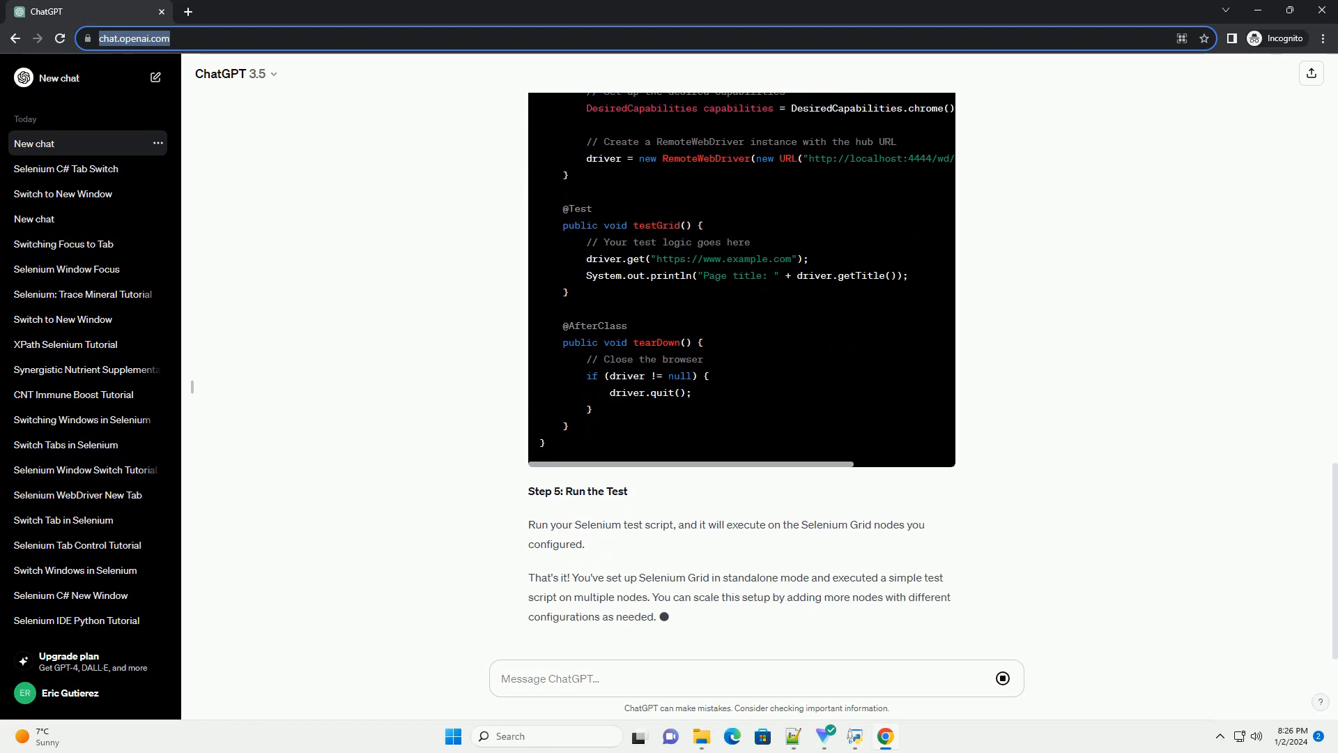